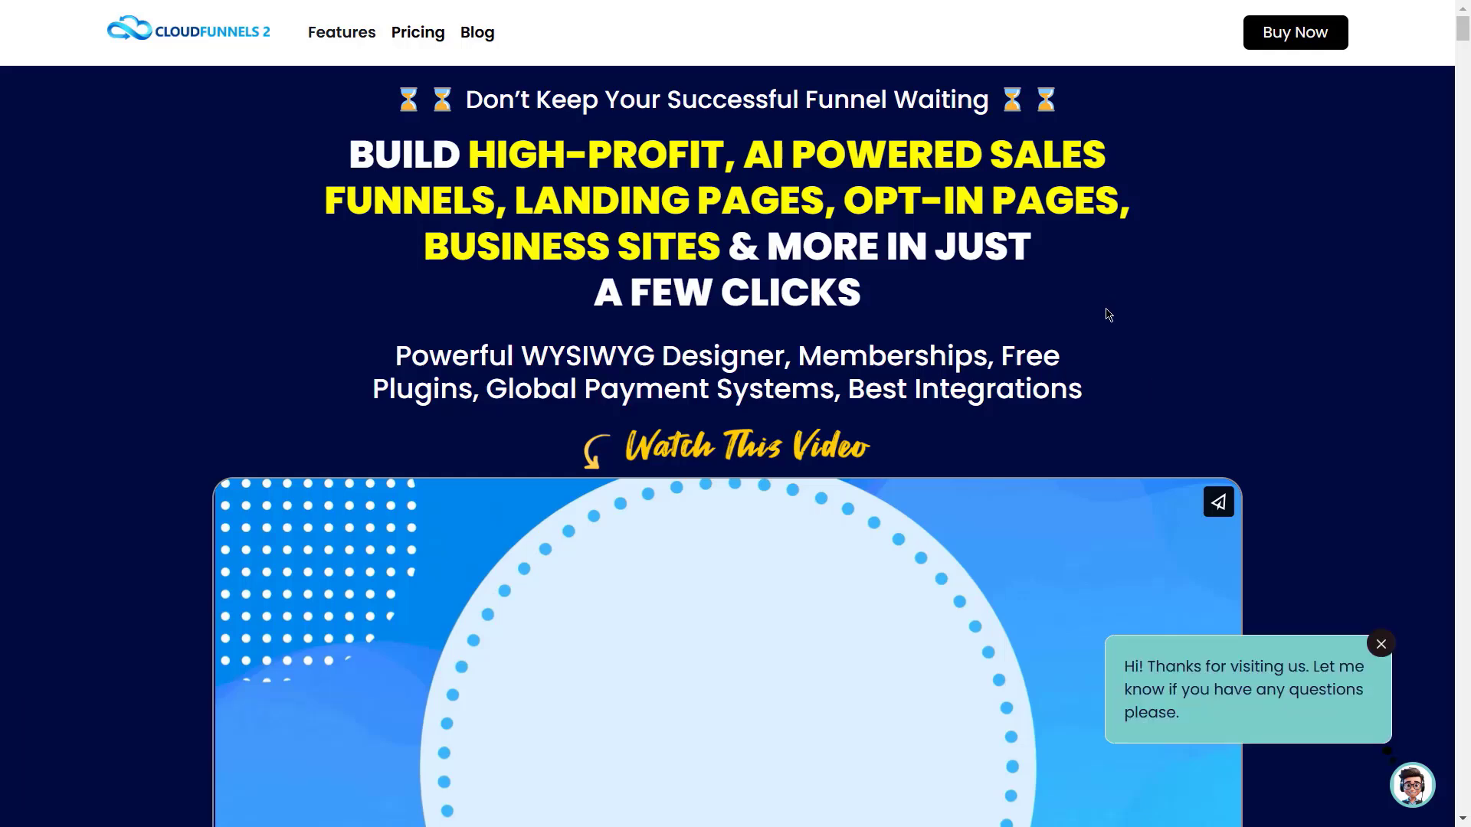
{"action": "scroll", "scroll_direction": "down", "scroll_amount": 3}
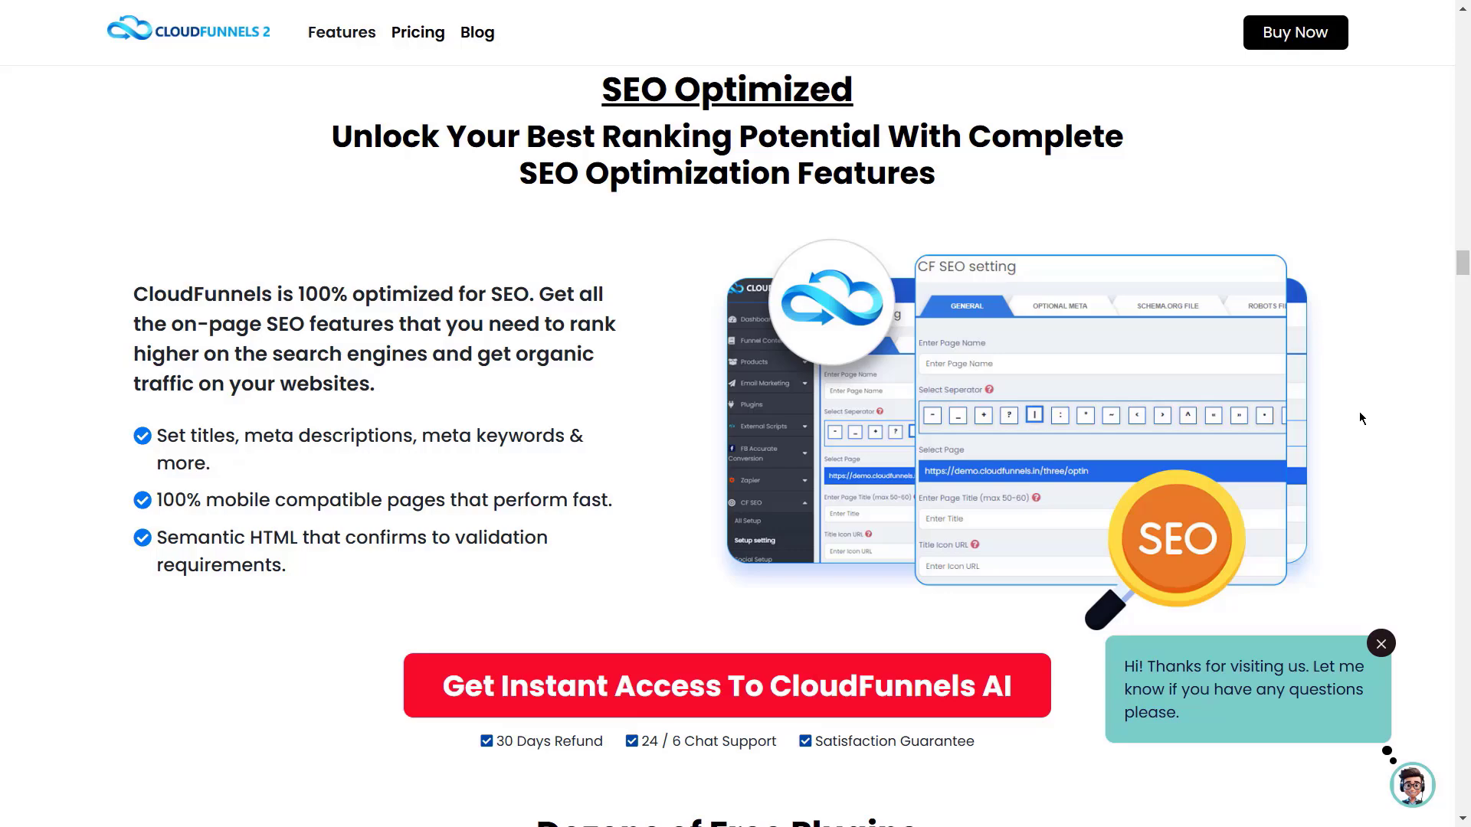
{"action": "scroll", "scroll_direction": "down", "scroll_amount": 3}
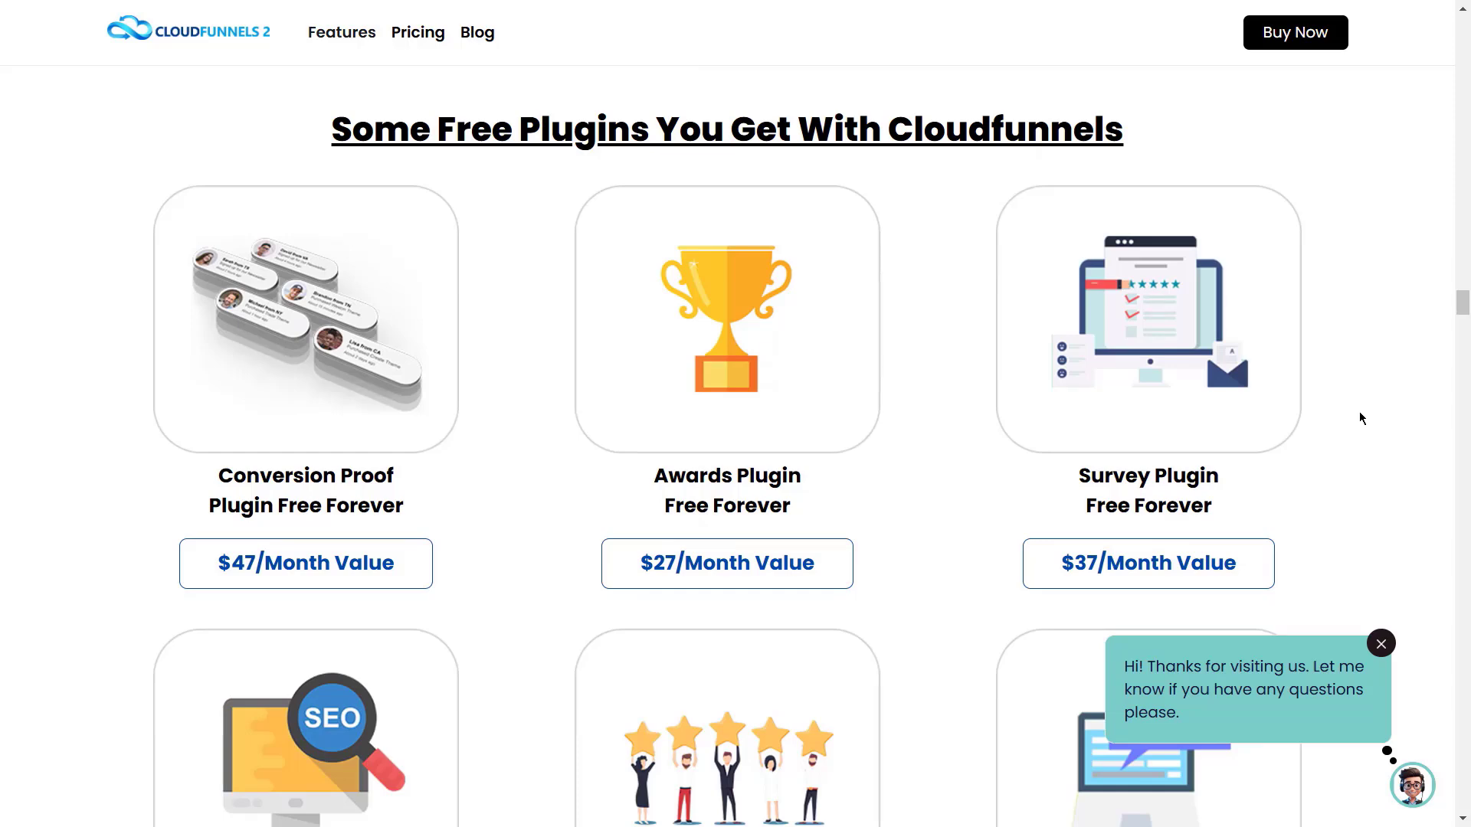
{"action": "scroll", "scroll_direction": "down", "scroll_amount": 3}
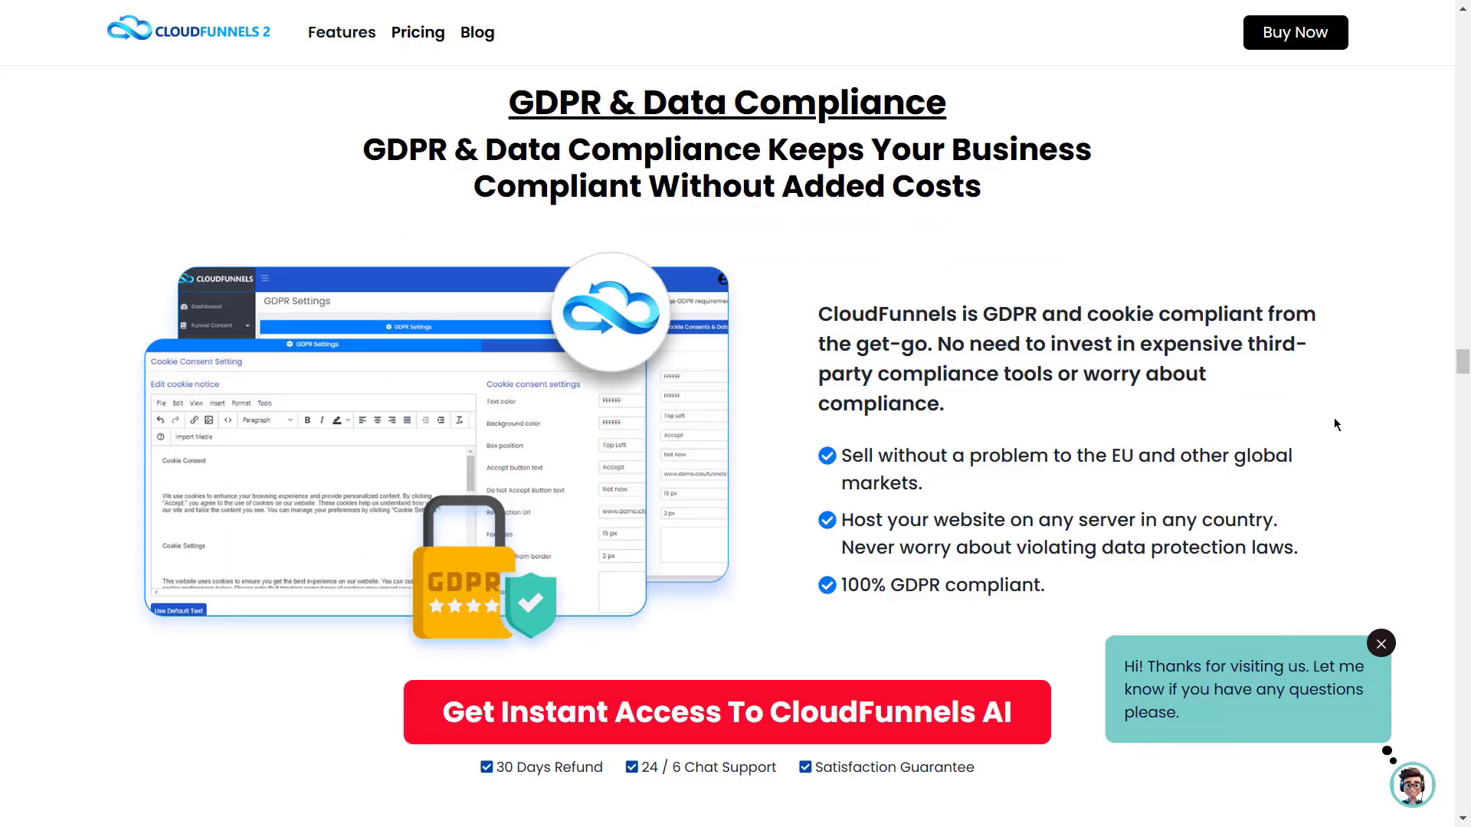
{"action": "scroll", "scroll_direction": "down", "scroll_amount": 3}
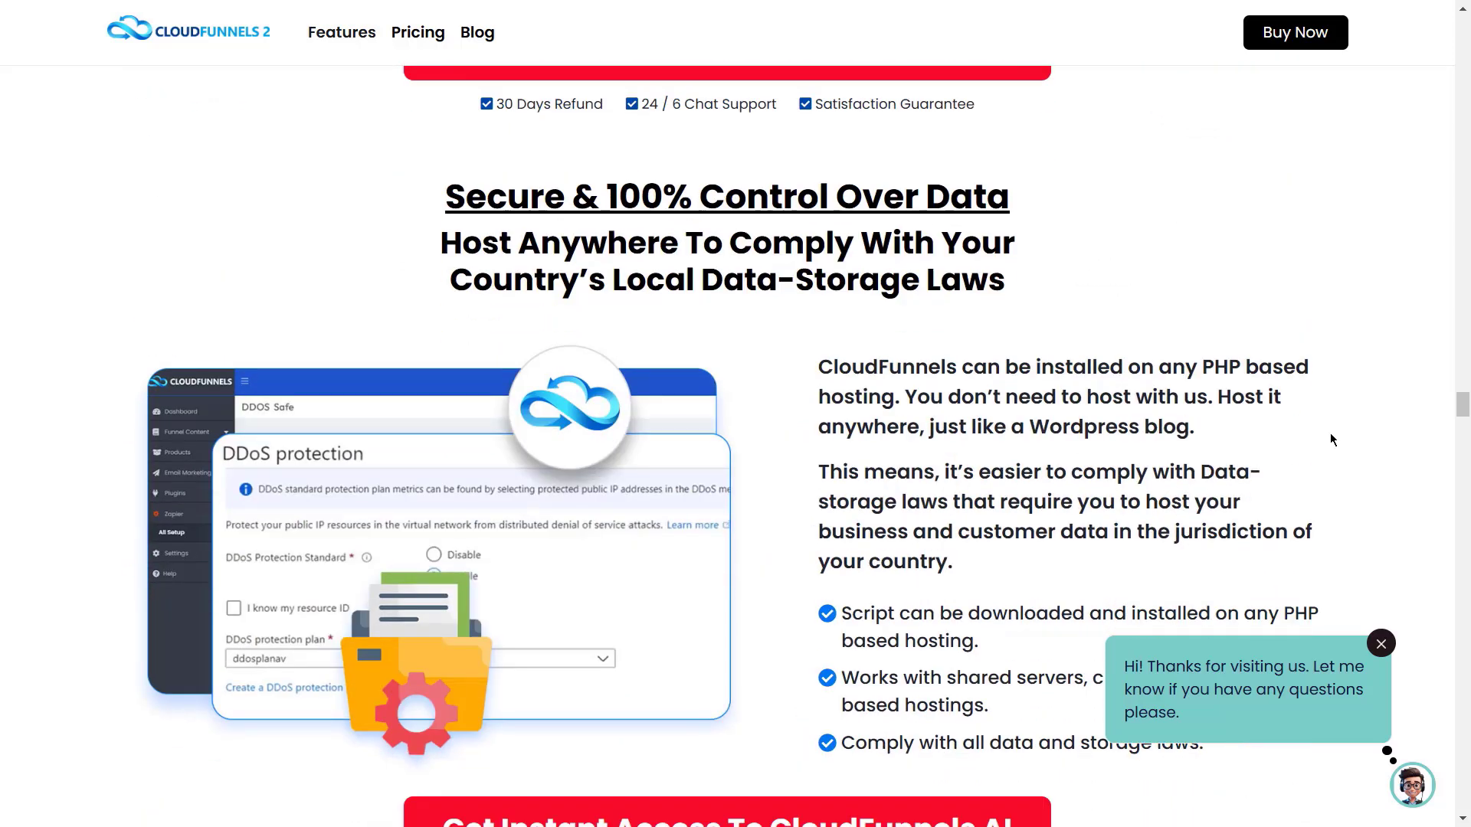
{"action": "scroll", "scroll_direction": "down", "scroll_amount": 3}
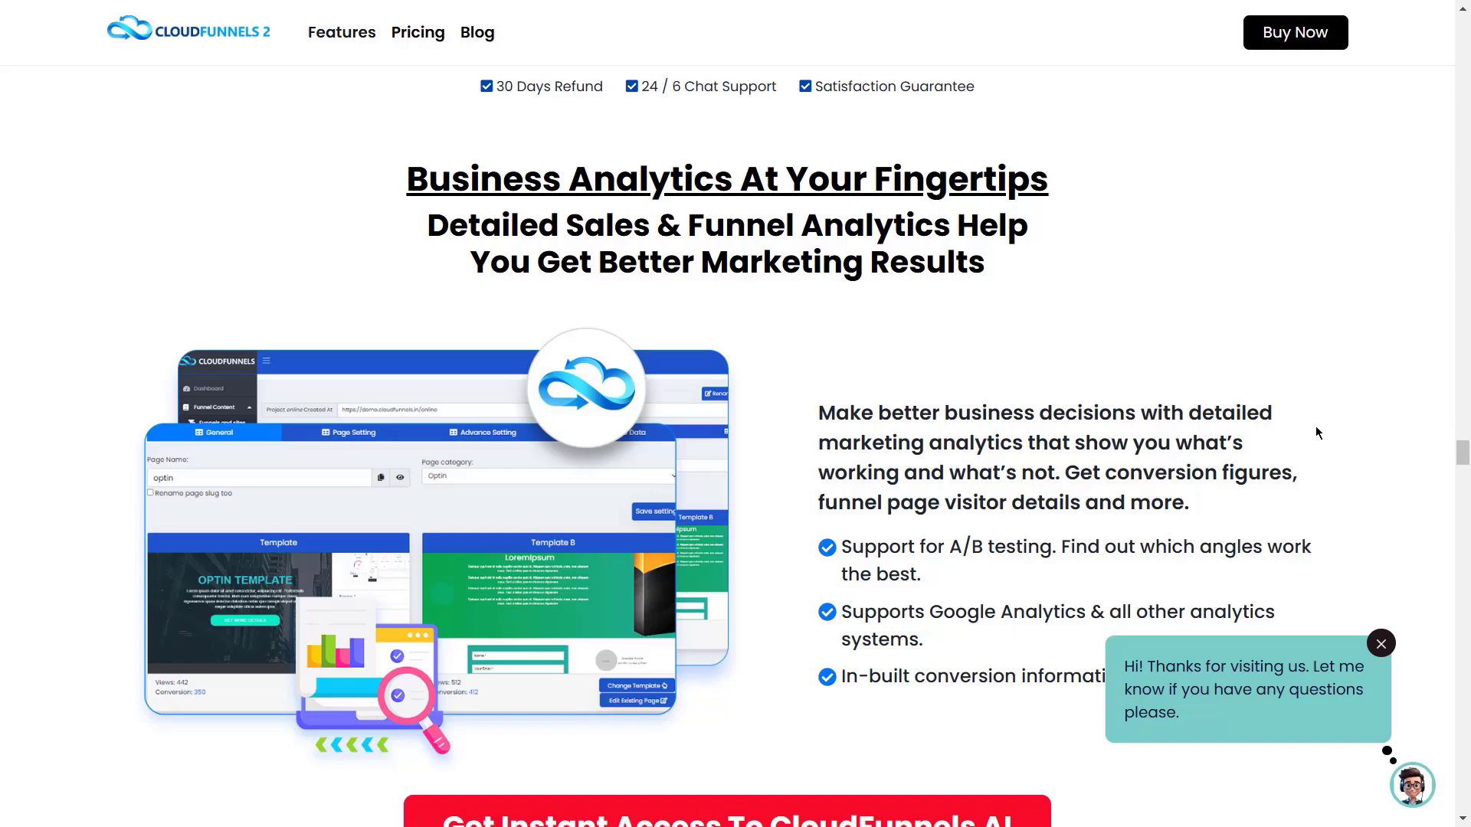
{"action": "scroll", "scroll_direction": "down", "scroll_amount": 3}
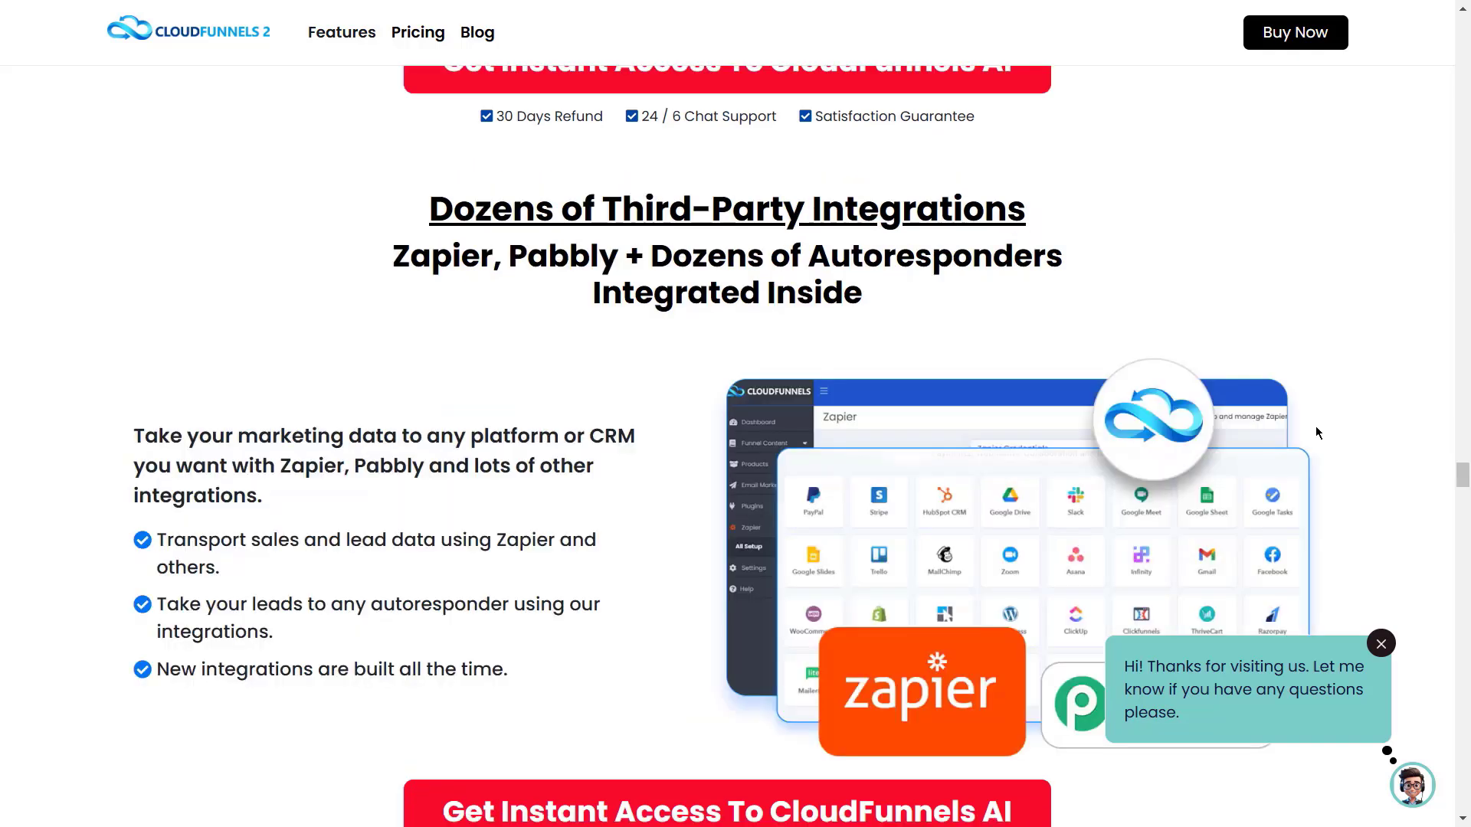
{"action": "scroll", "scroll_direction": "down", "scroll_amount": 3}
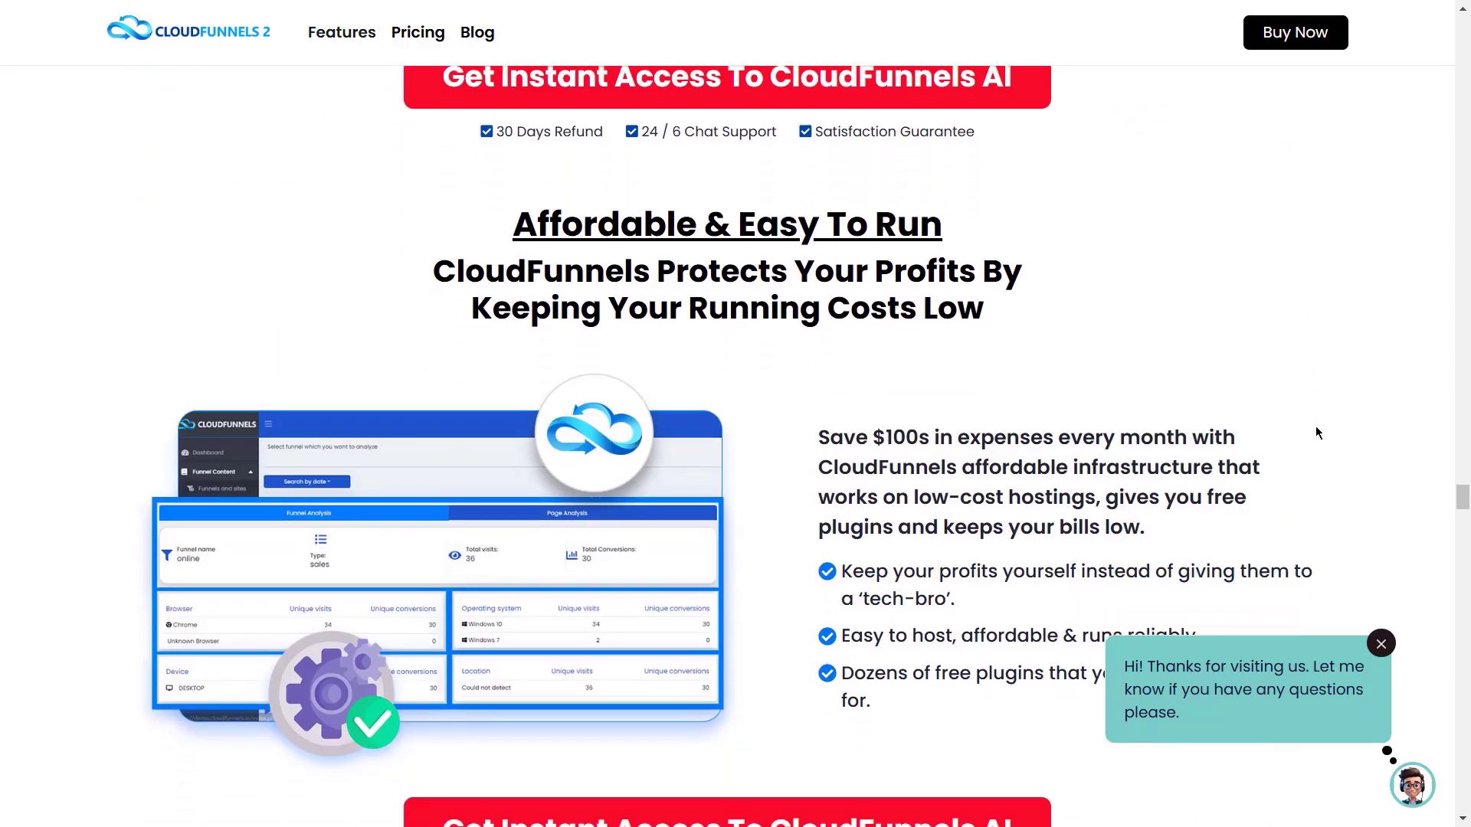
{"action": "scroll", "scroll_direction": "down", "scroll_amount": 3}
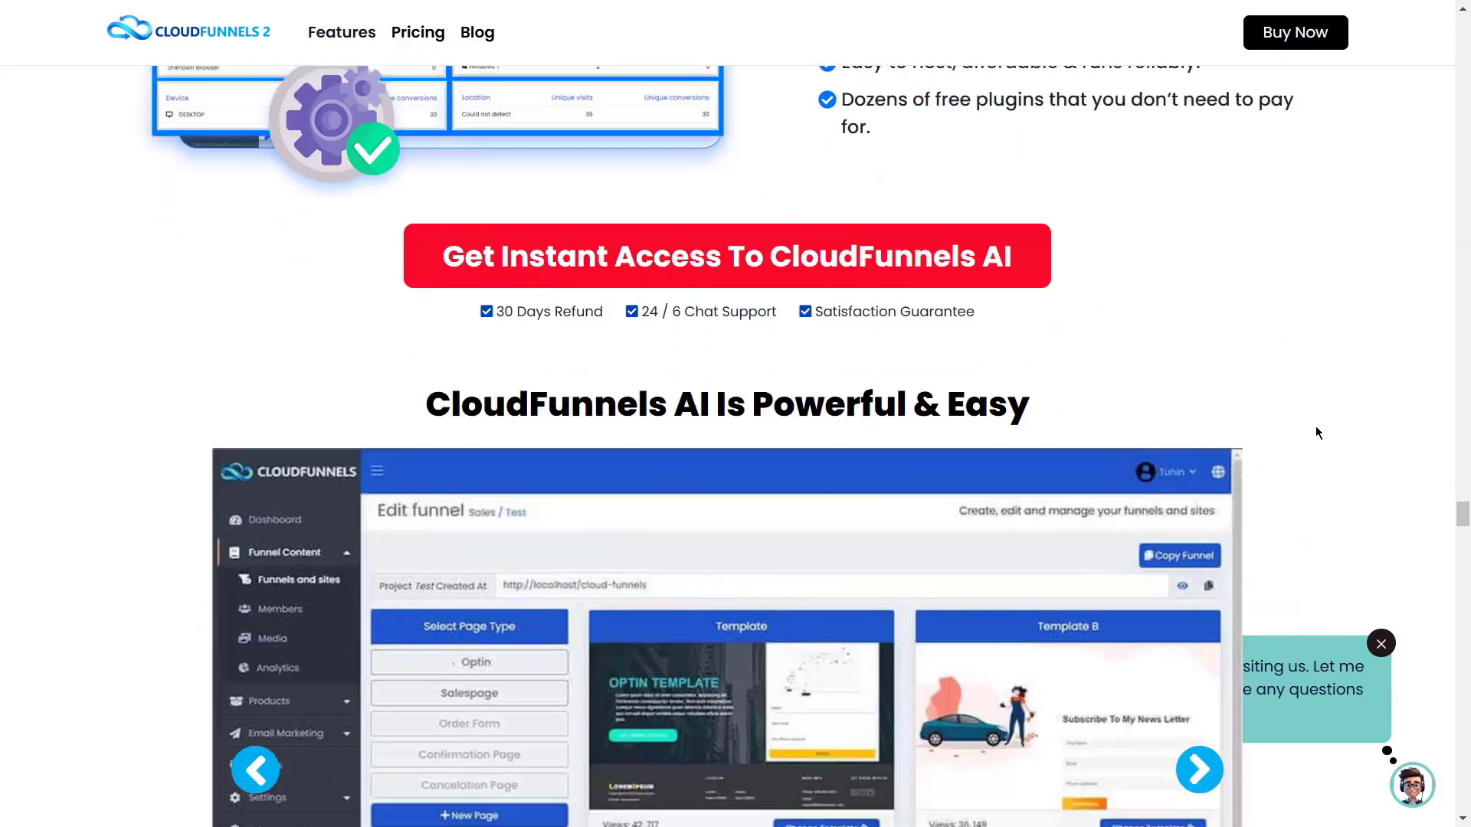
{"action": "scroll", "scroll_direction": "down", "scroll_amount": 3}
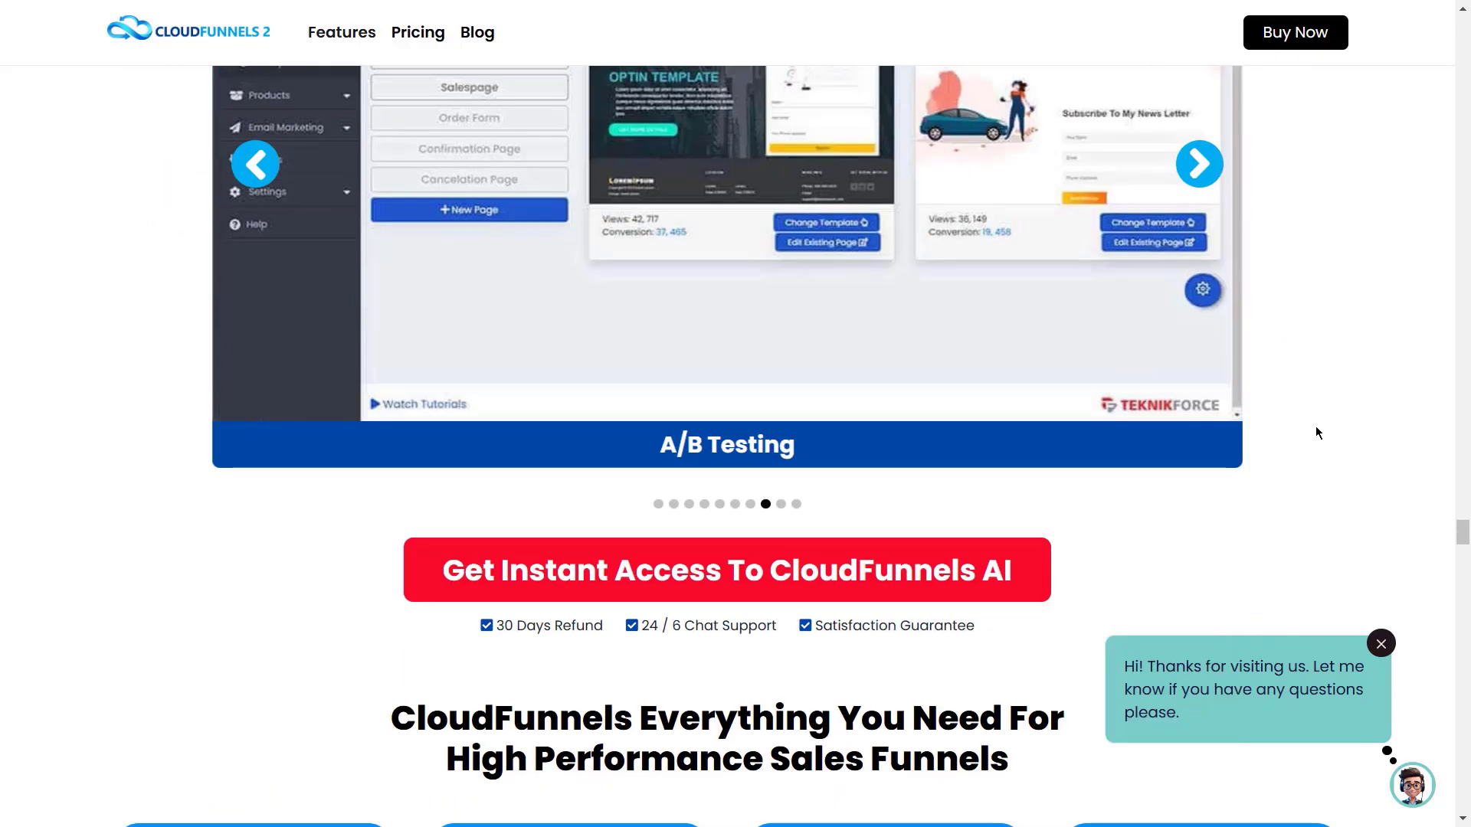